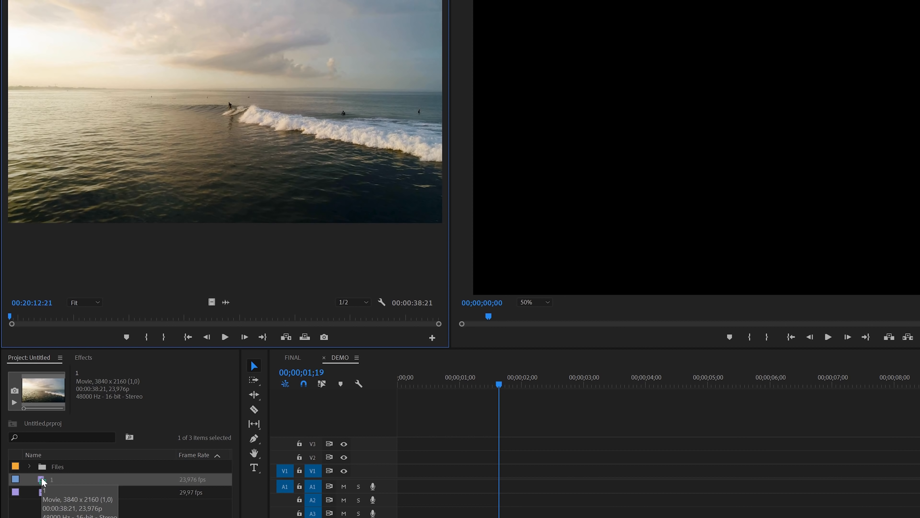
Step: Place the hand-holding-camera clip on V2 of the DEMO sequence
click(52, 492)
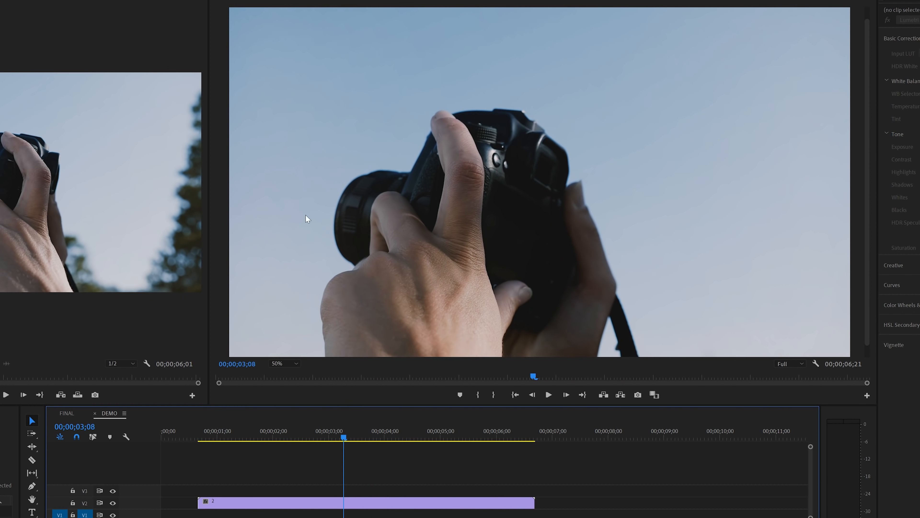
mouse_move(309, 274)
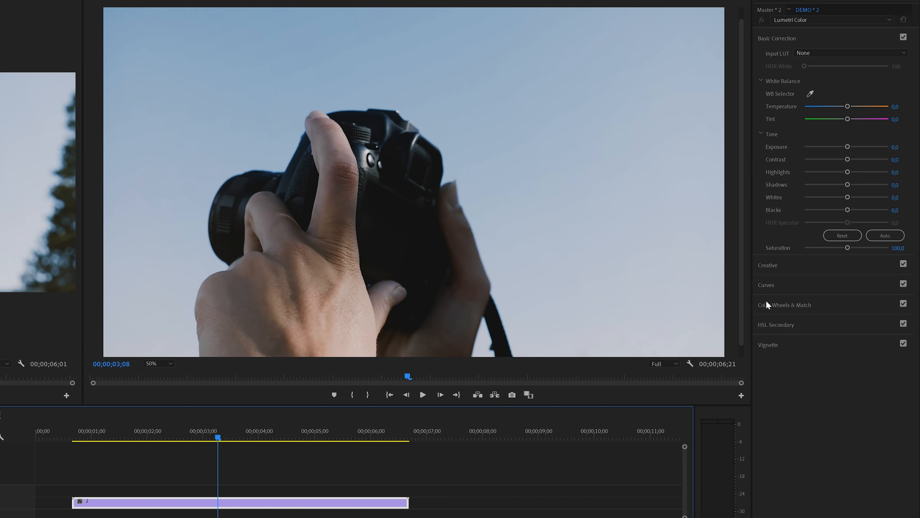
Step: Shape the RGB curve into a steep S-curve for high contrast on the camera shot
click(776, 38)
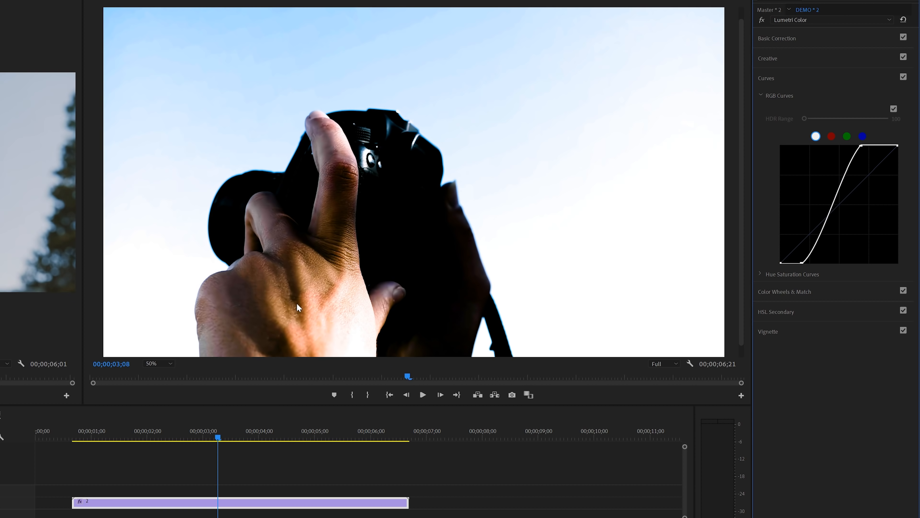
mouse_move(461, 292)
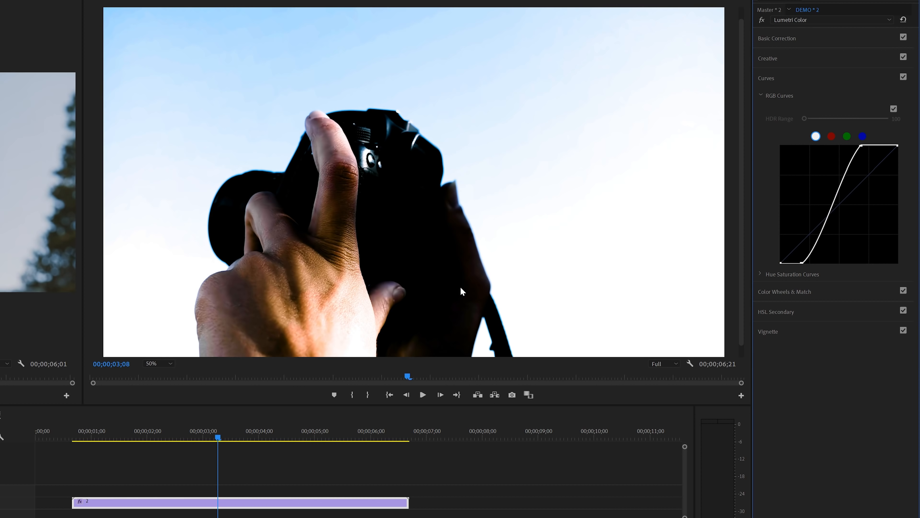
mouse_move(806, 43)
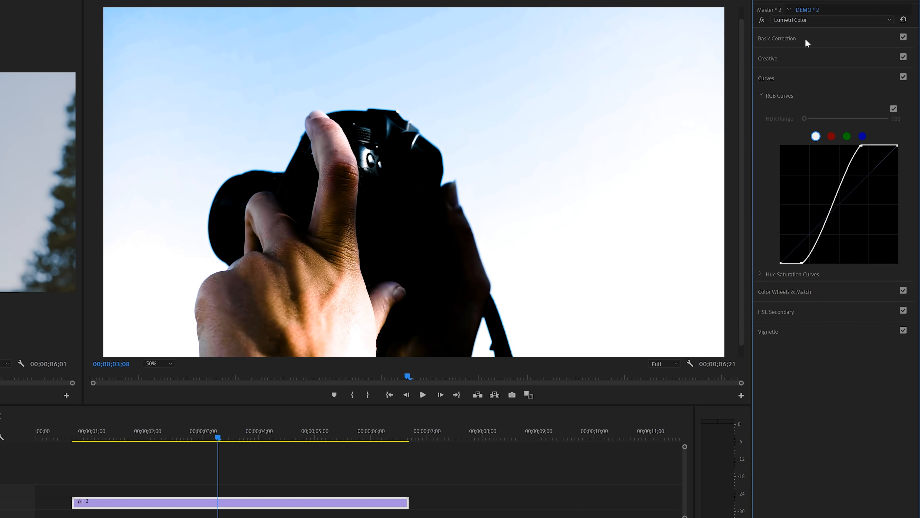
Step: In Basic Correction set Blacks -100, Whites 100 and Exposure about -0.6 on the camera shot
click(777, 38)
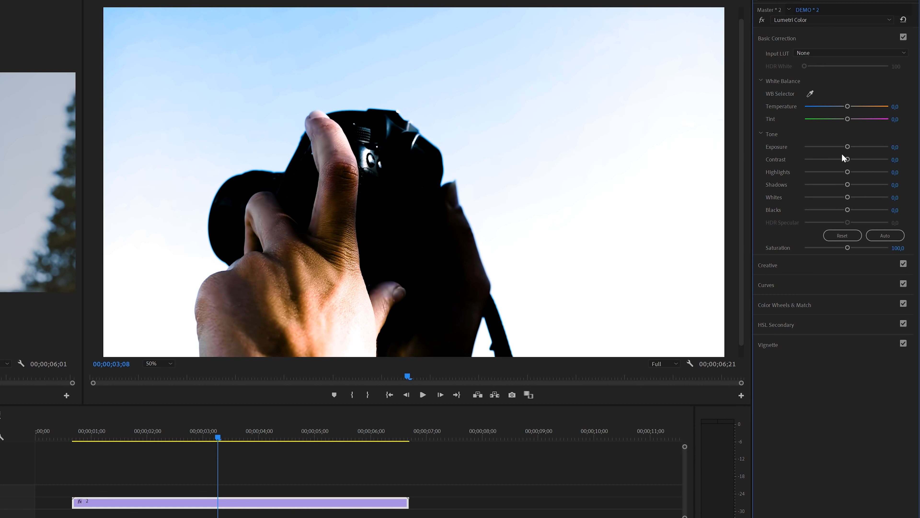
mouse_move(848, 209)
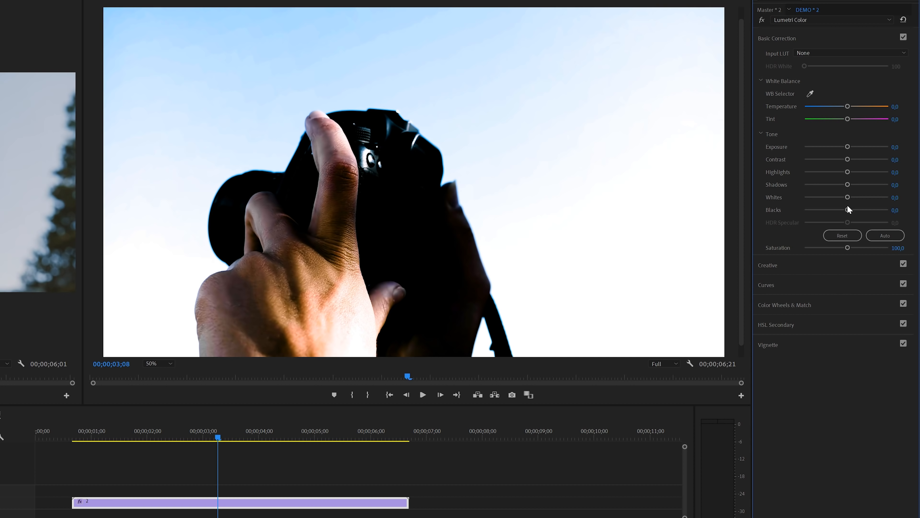
drag(847, 210, 810, 209)
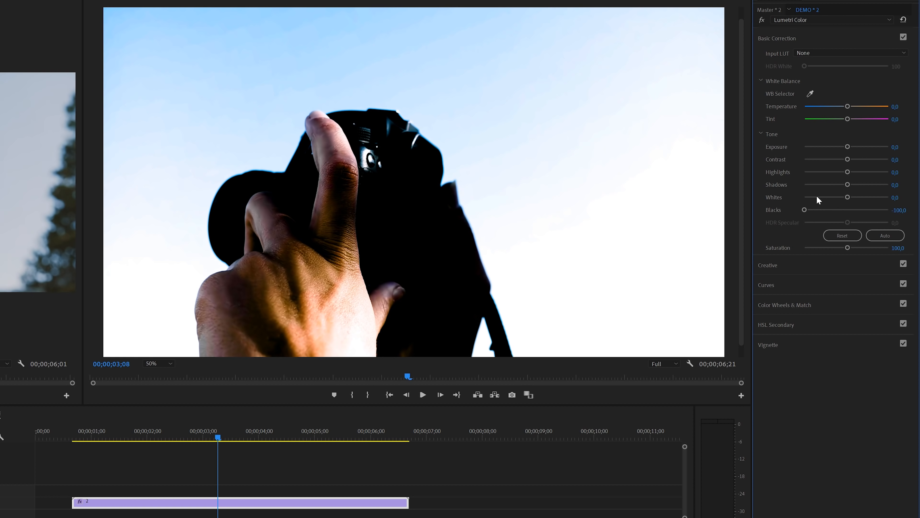
drag(847, 197, 888, 197)
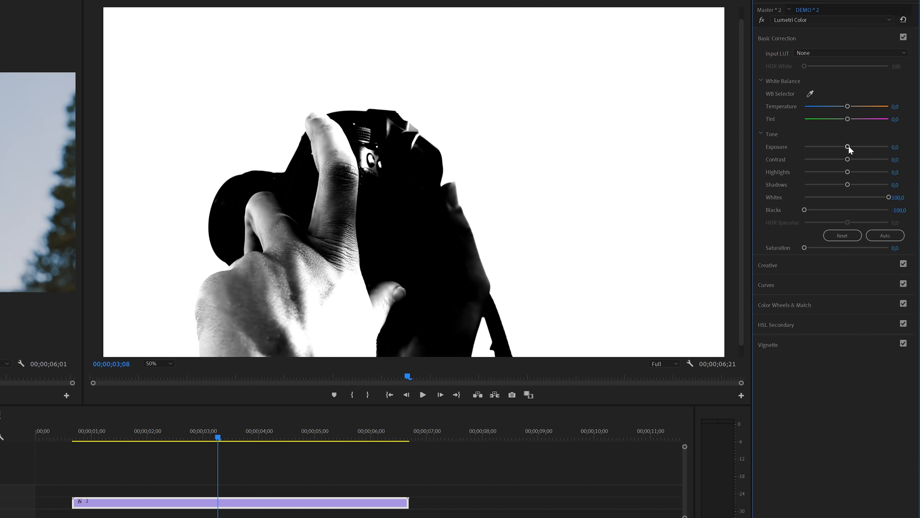
drag(847, 147, 842, 146)
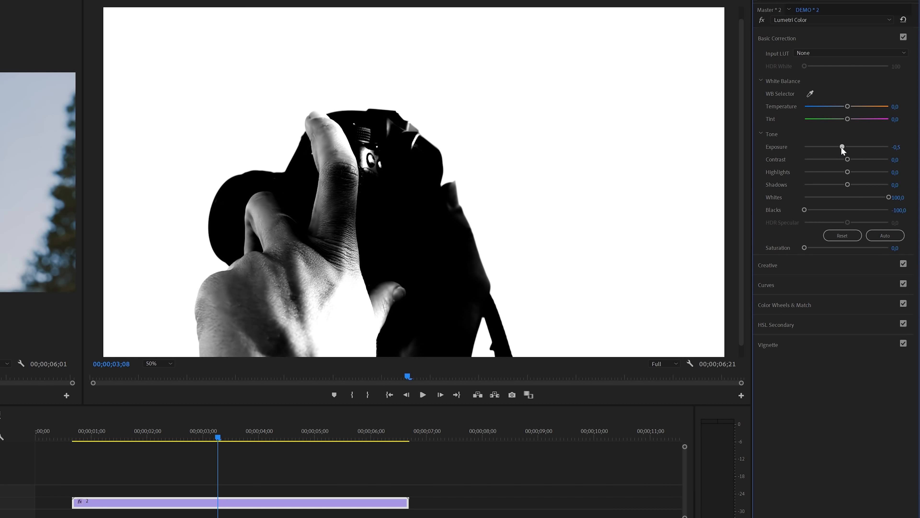
drag(841, 147, 840, 147)
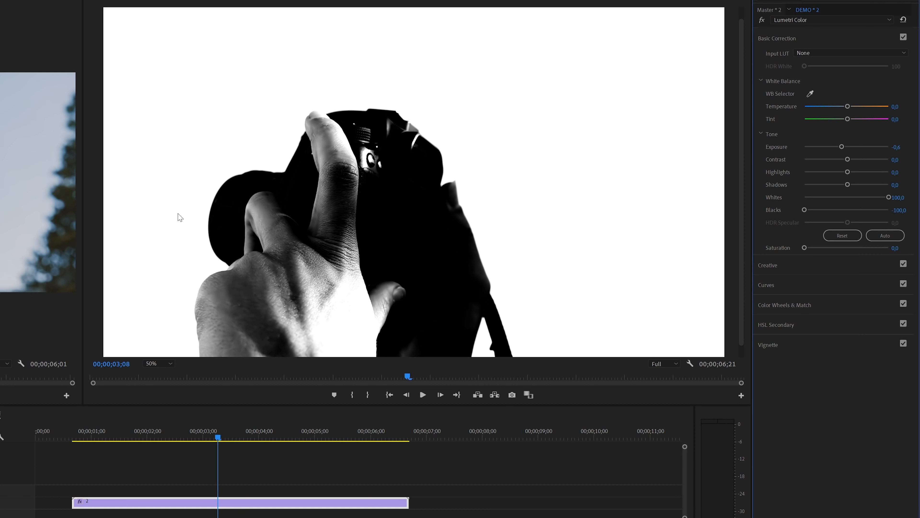
mouse_move(433, 207)
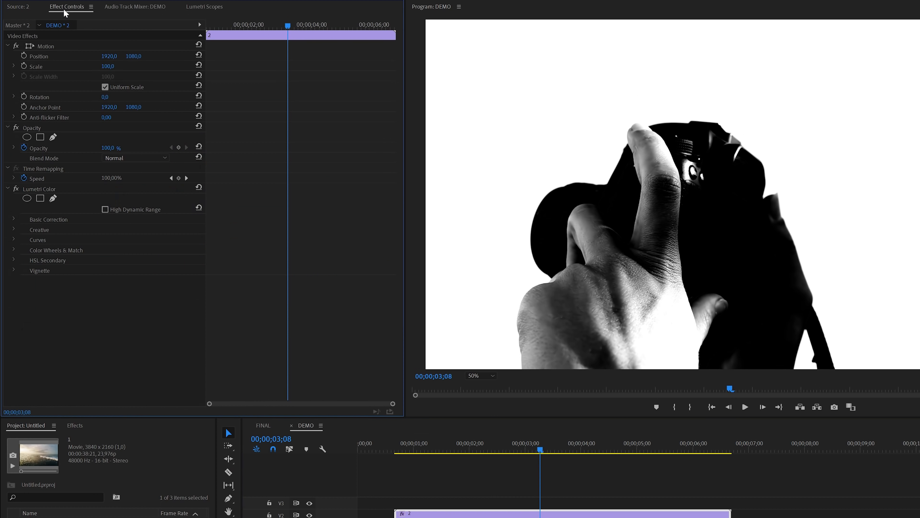
Step: Set the camera clip's blend mode to Screen so the surf footage fills the silhouette
click(135, 157)
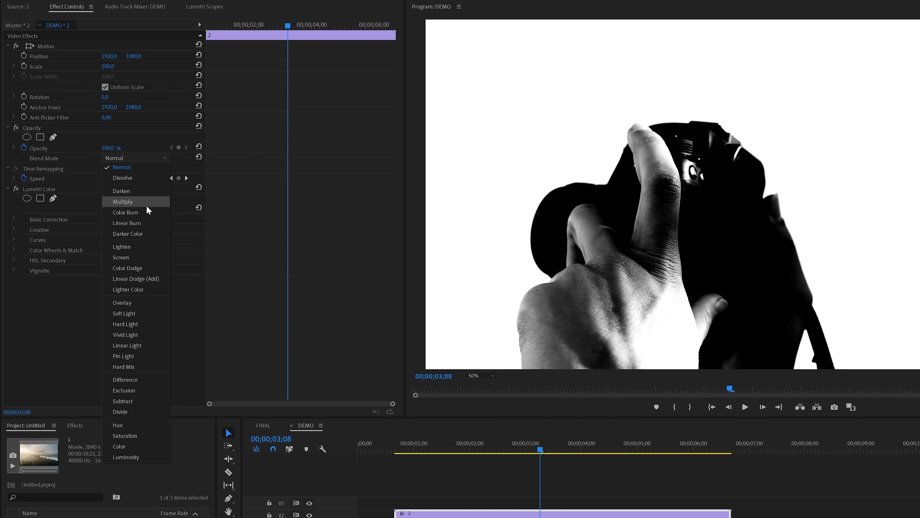
mouse_move(120, 256)
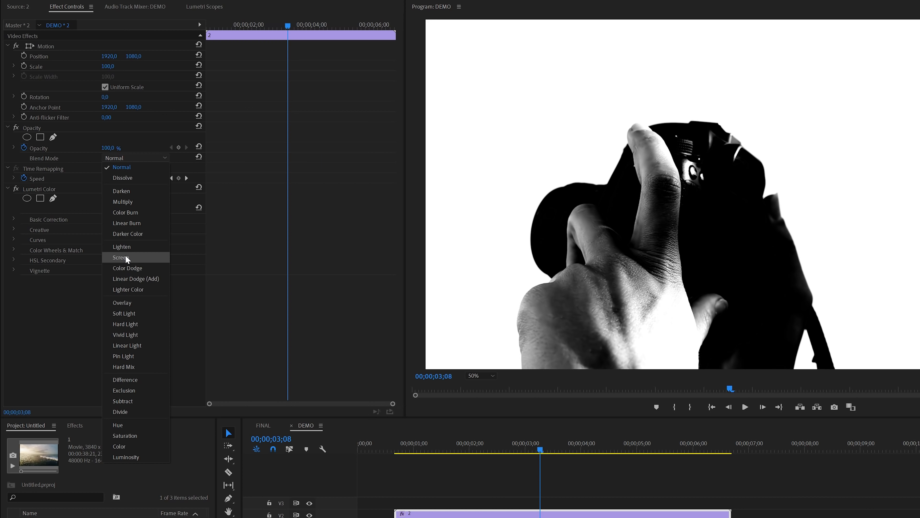
click(120, 256)
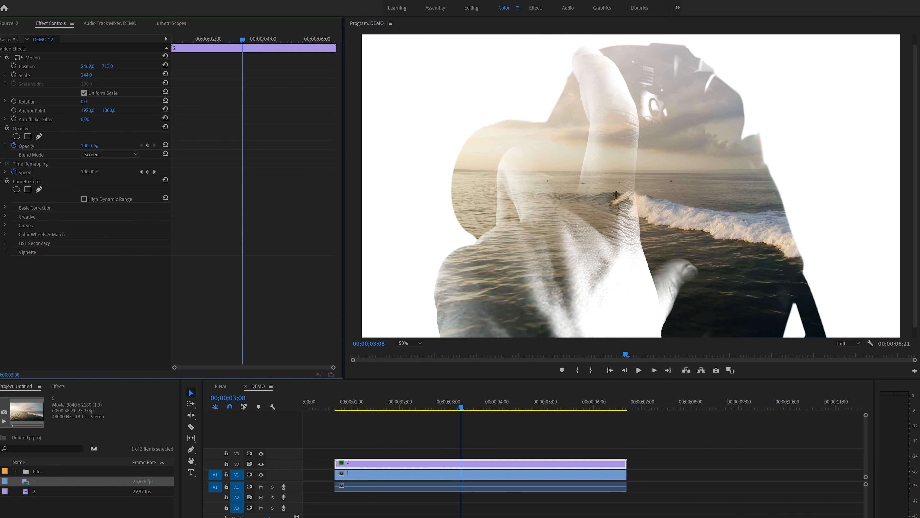
mouse_move(124, 70)
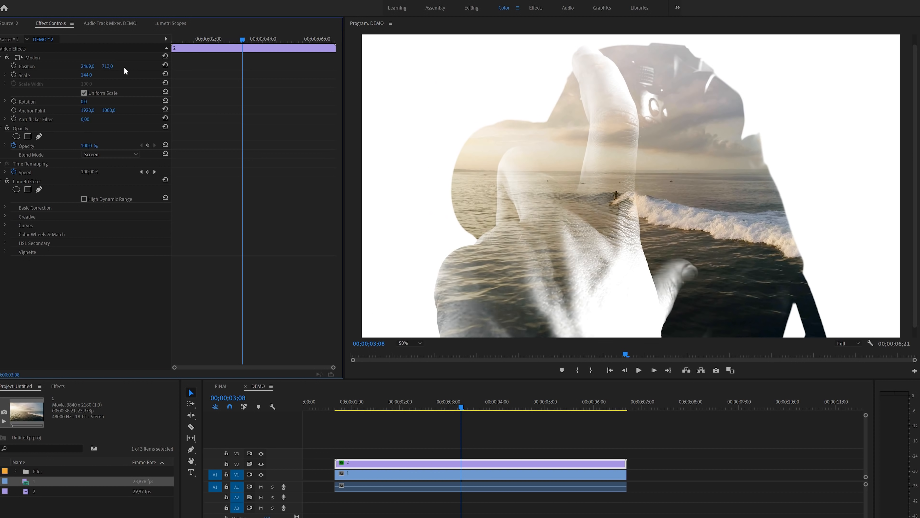
click(26, 66)
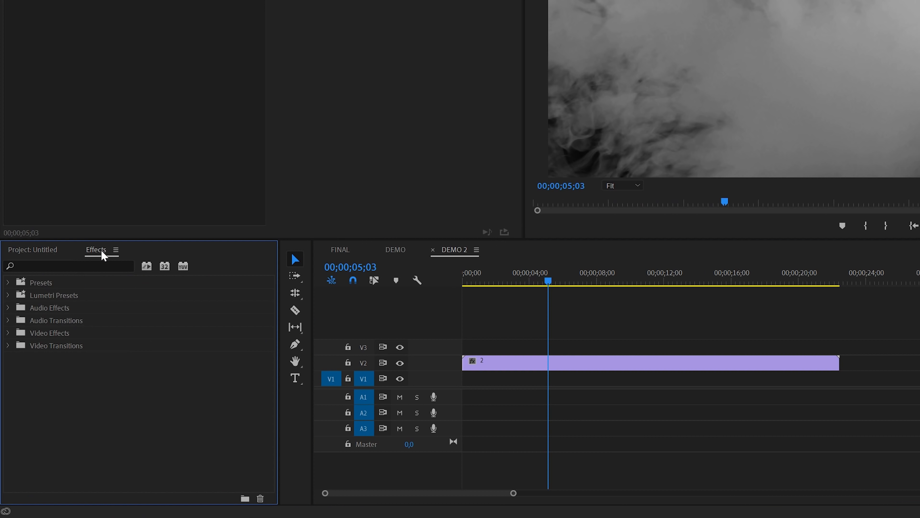
Step: Find and apply the Invert effect to the smoke clip on V2 of DEMO 2
text(inv)
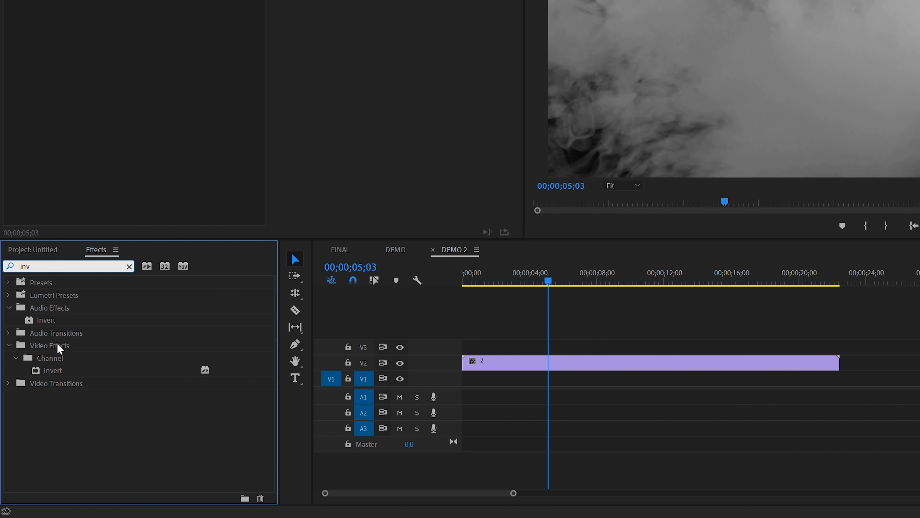
click(52, 369)
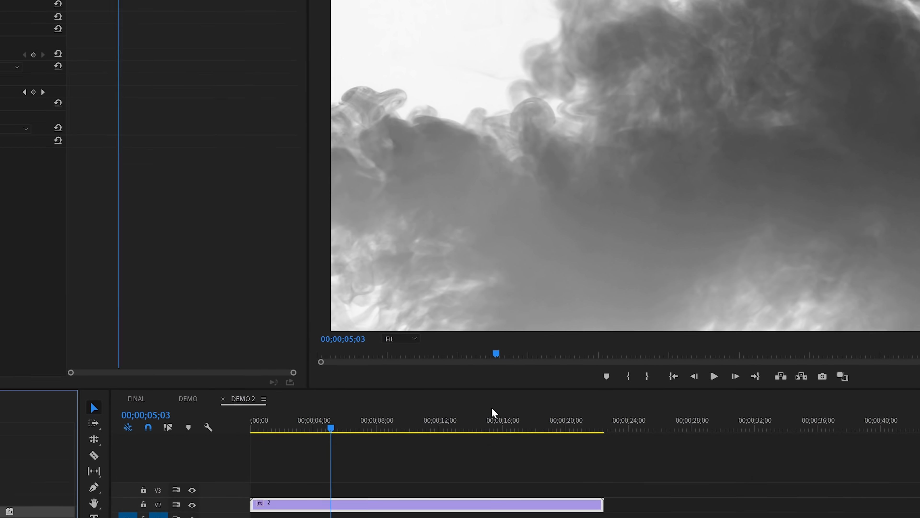
Step: In Lumetri Basic Correction give the smoke Exposure 0.9, Contrast ~89, Shadows -100 and Blacks -100
click(347, 11)
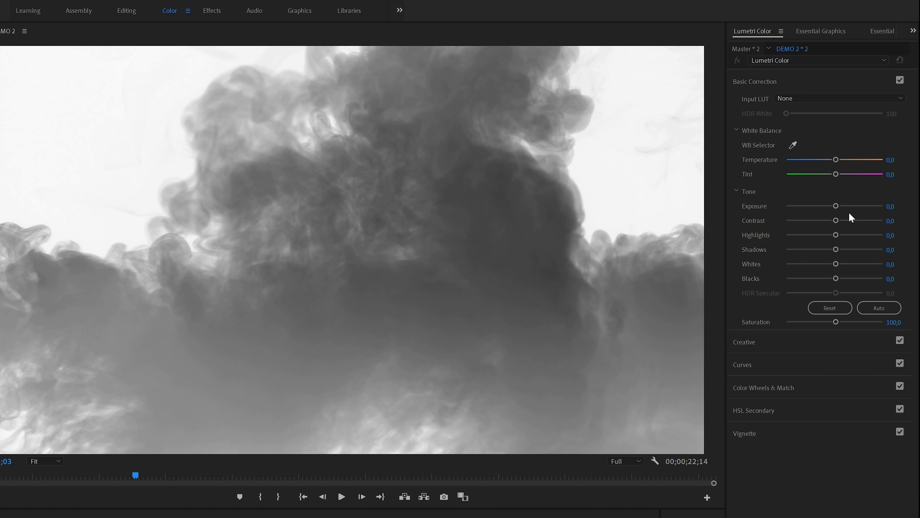
mouse_move(834, 206)
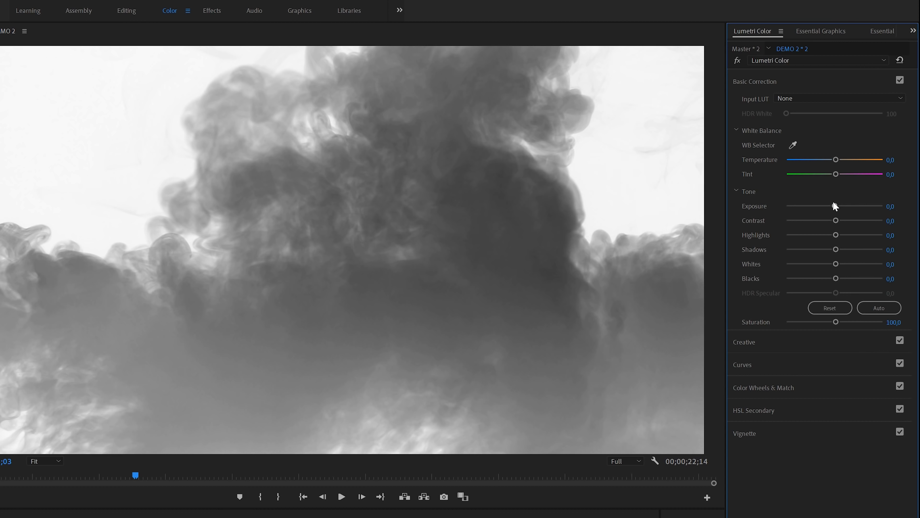
drag(825, 206, 840, 206)
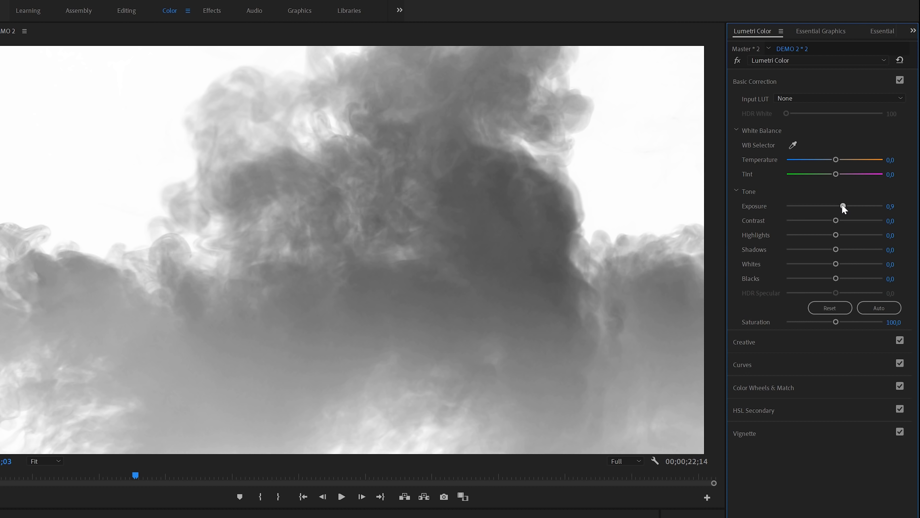
drag(836, 220, 874, 220)
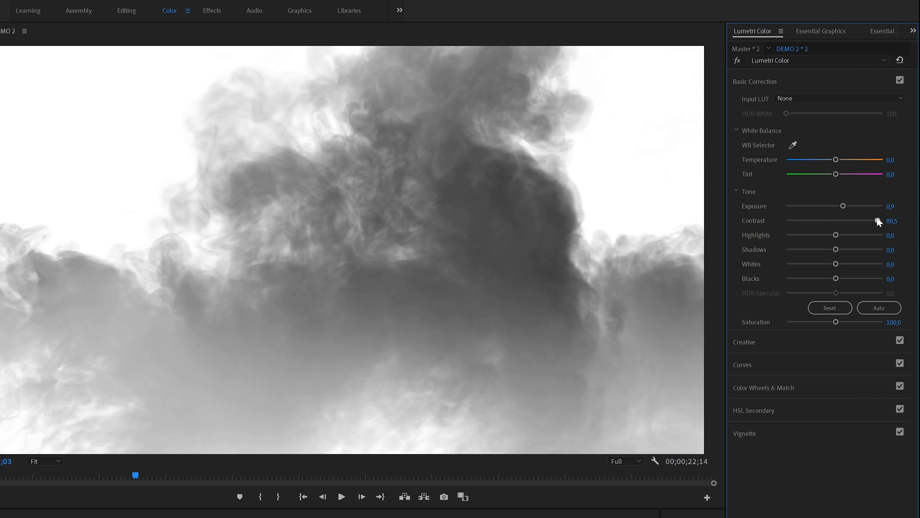
drag(837, 249, 787, 249)
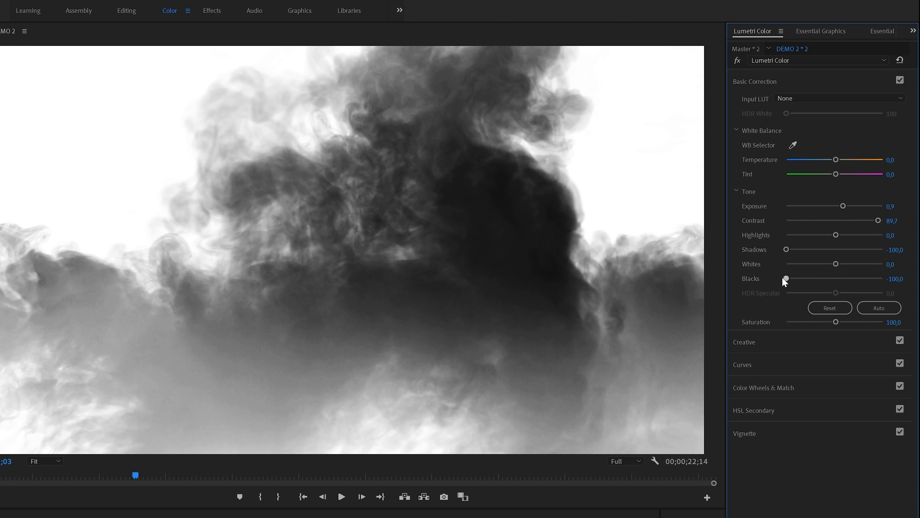
drag(850, 264, 832, 263)
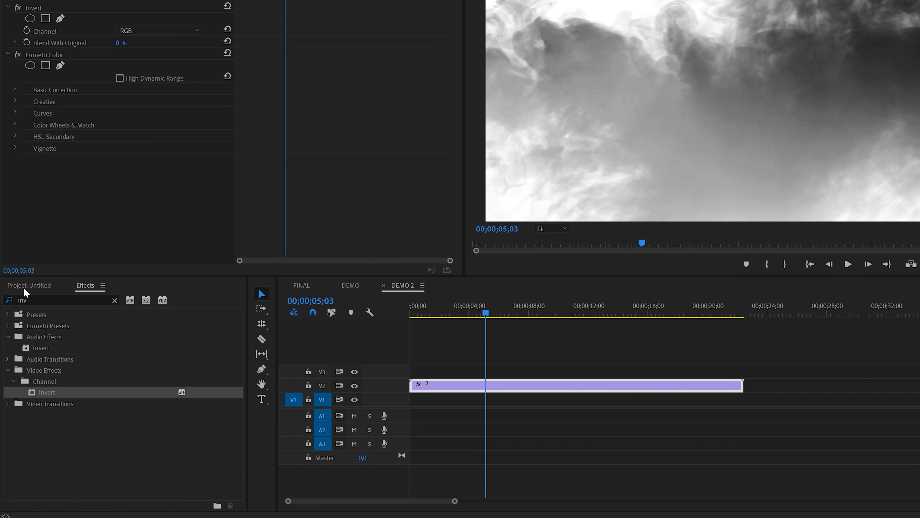
Step: Place the beach clip of the woman on V1 beneath the smoke clip
click(29, 285)
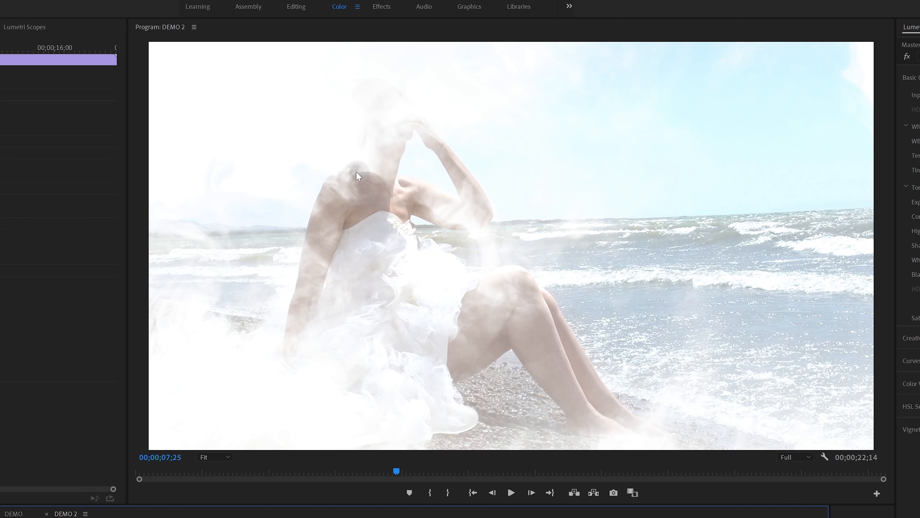
mouse_move(379, 174)
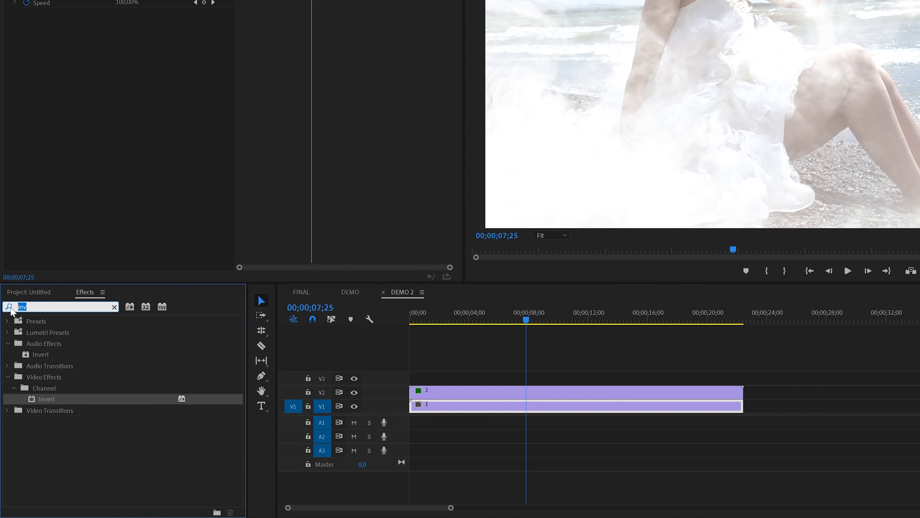
Step: Apply Horizontal Flip to the beach clip so the woman sits right of centre
text(flip)
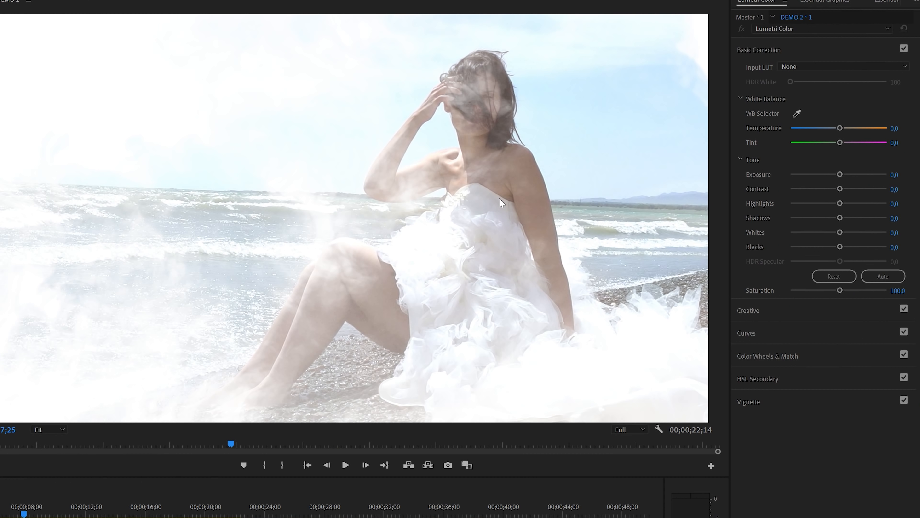
Step: Drop the beach clip's Saturation to about 0 for a black-and-white composite
drag(839, 291, 799, 291)
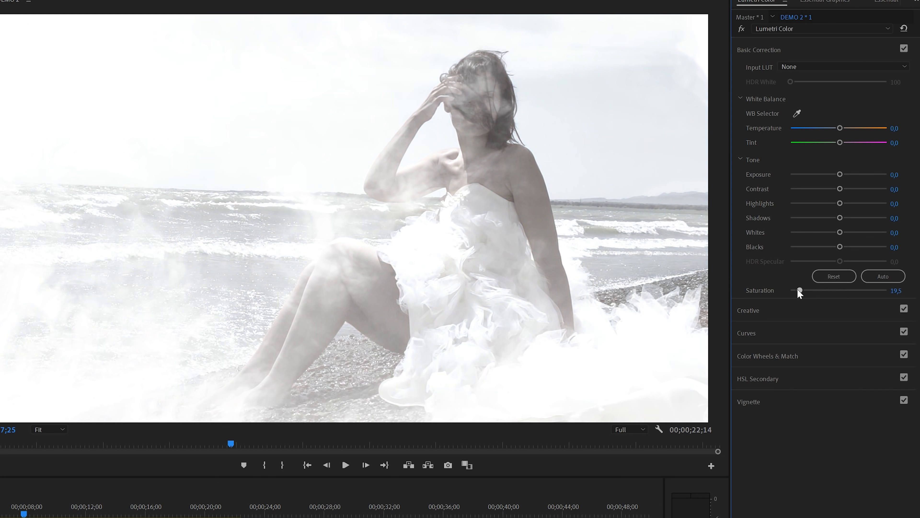
drag(798, 290, 790, 291)
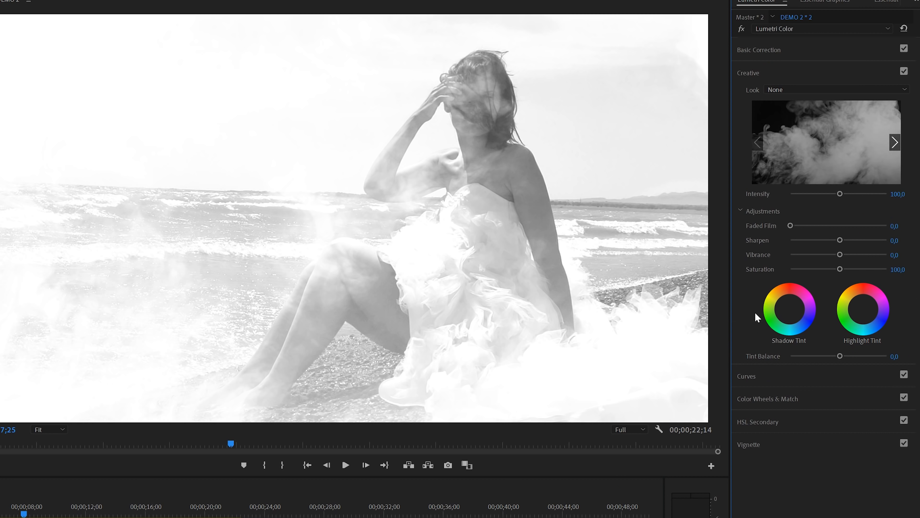
Step: Tint the smoke's shadows and highlights blue in the Creative tint wheels
click(789, 307)
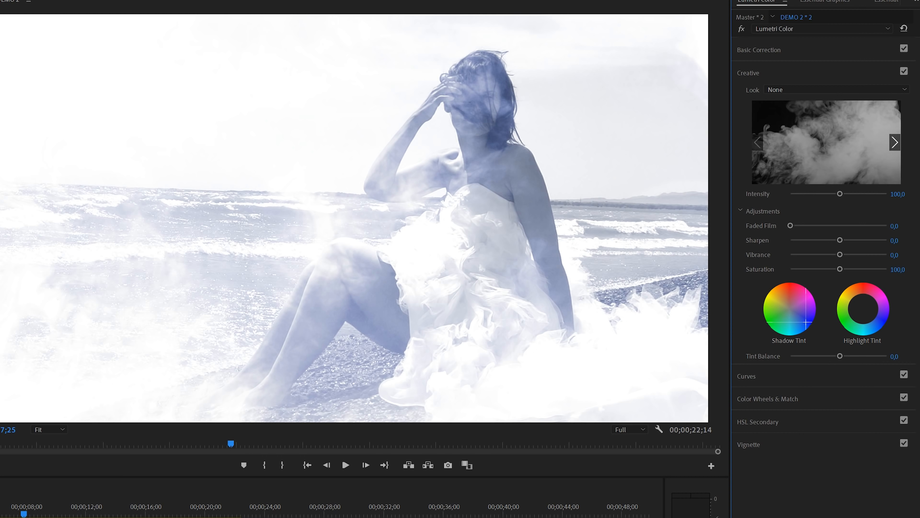
click(863, 312)
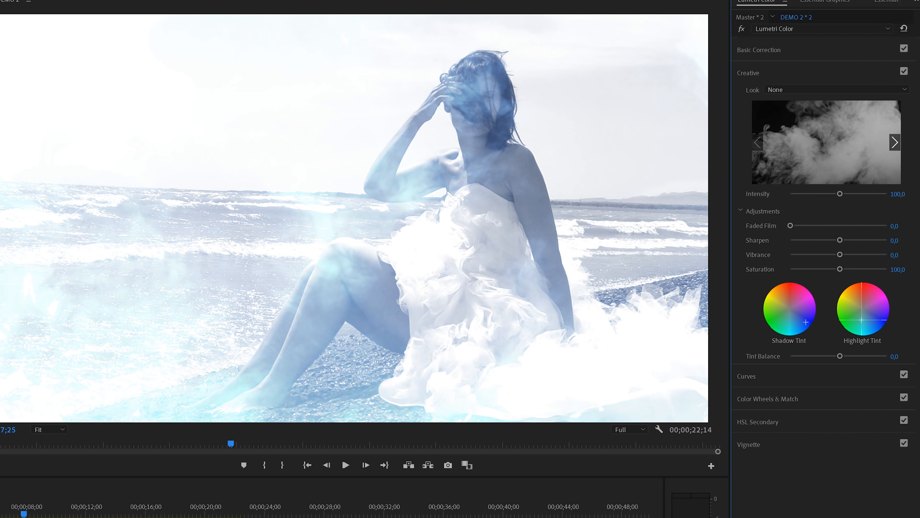
drag(863, 309, 875, 302)
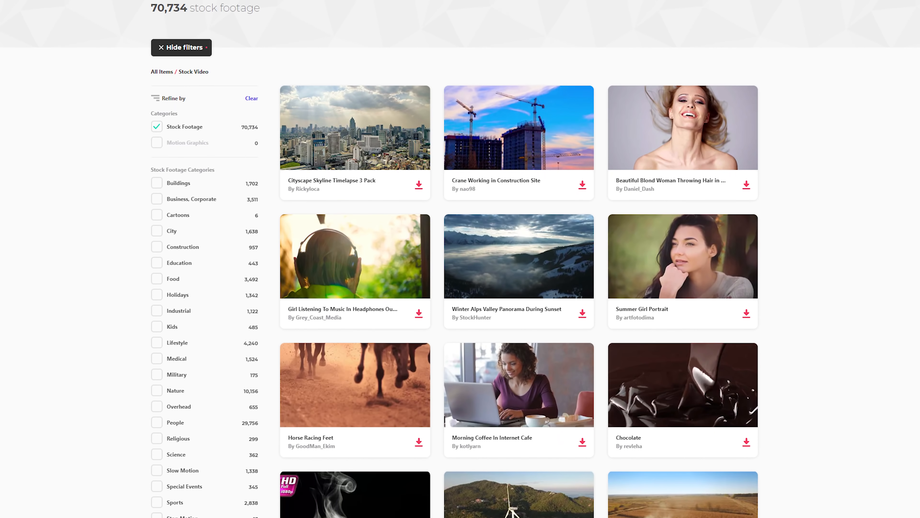
Step: Scroll down the Envato Elements stock footage results to reveal more clips and the resolution and frame-rate filters
scroll(down, 3)
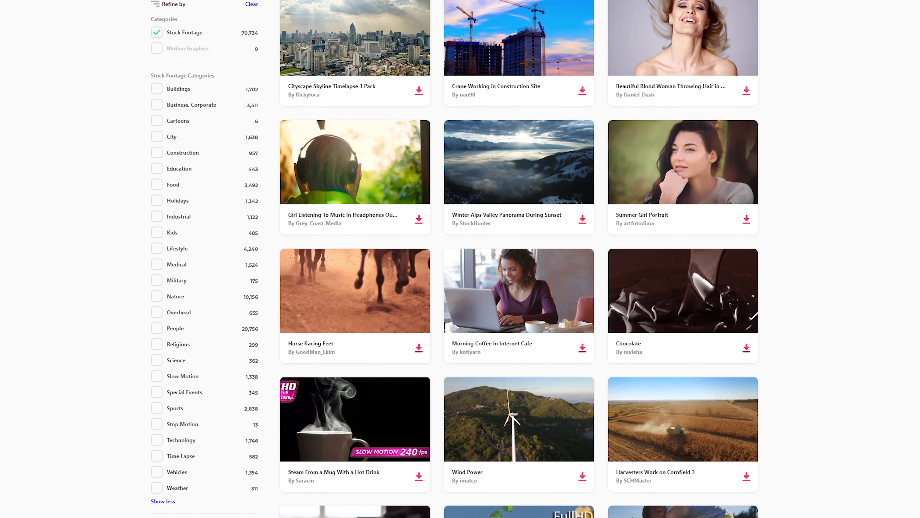
scroll(down, 3)
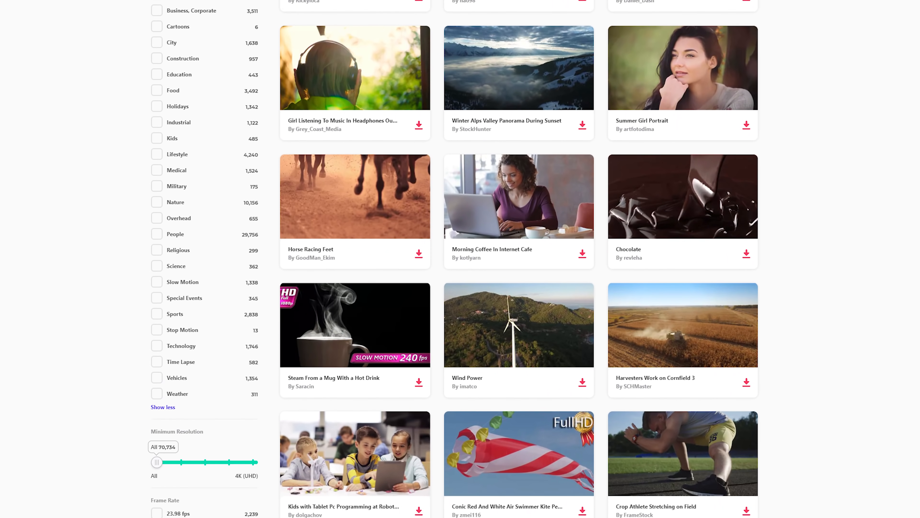
scroll(down, 3)
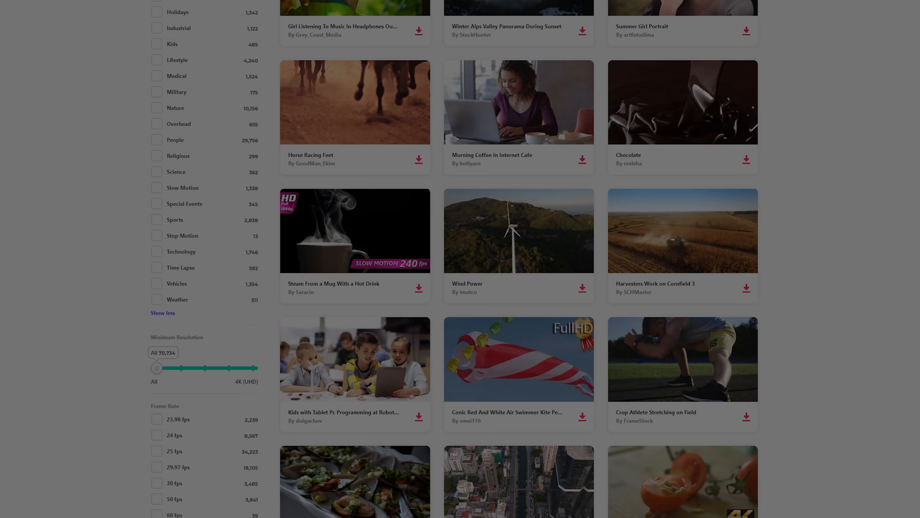